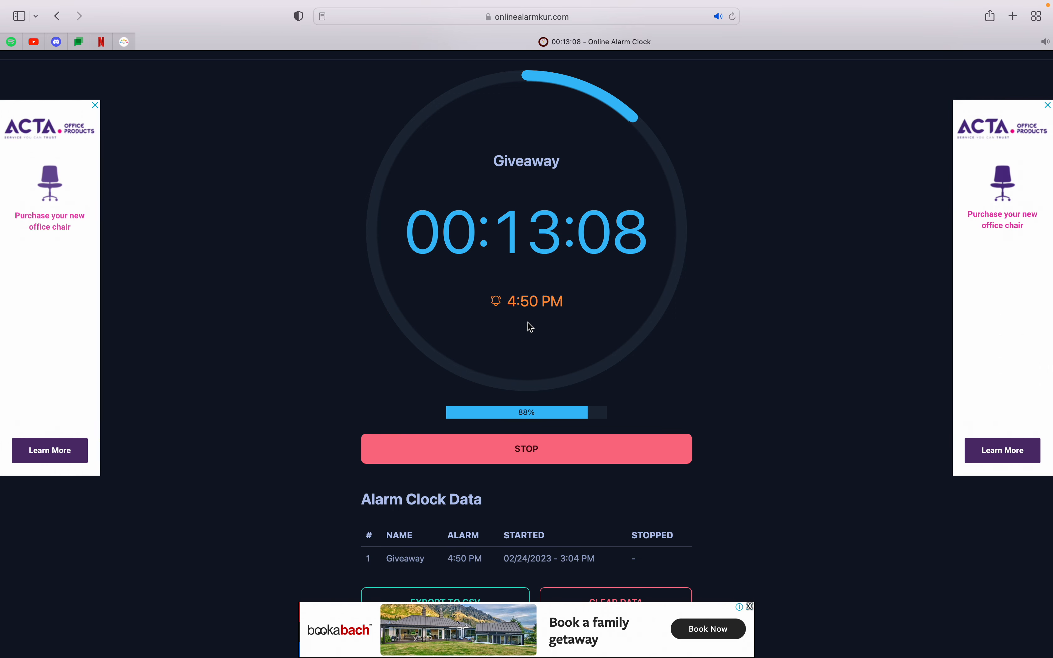
mouse_move(534, 189)
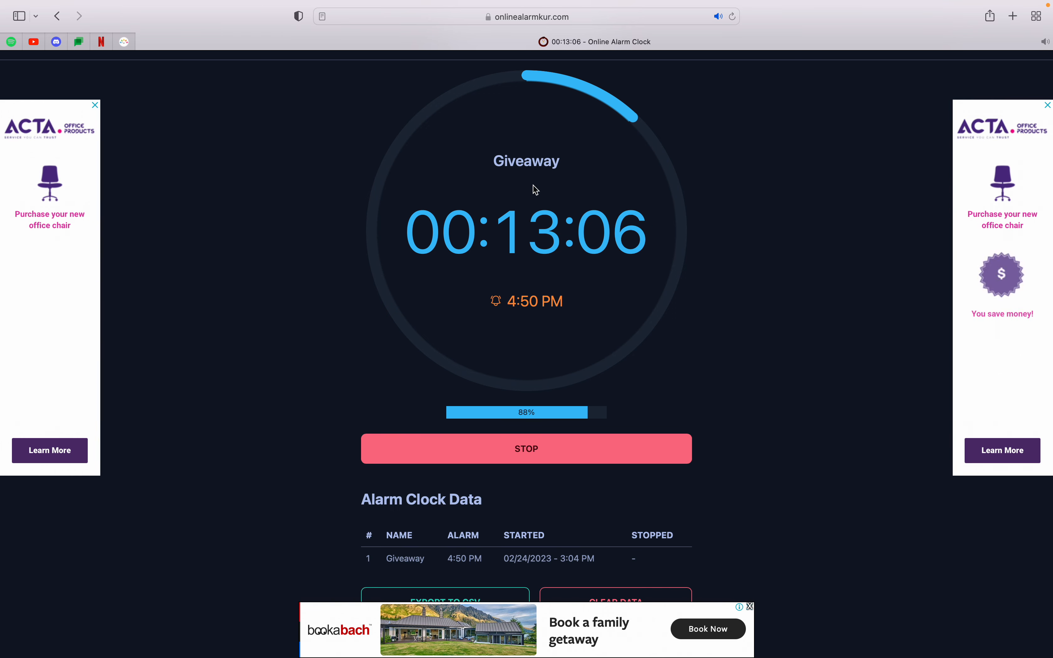
mouse_move(534, 172)
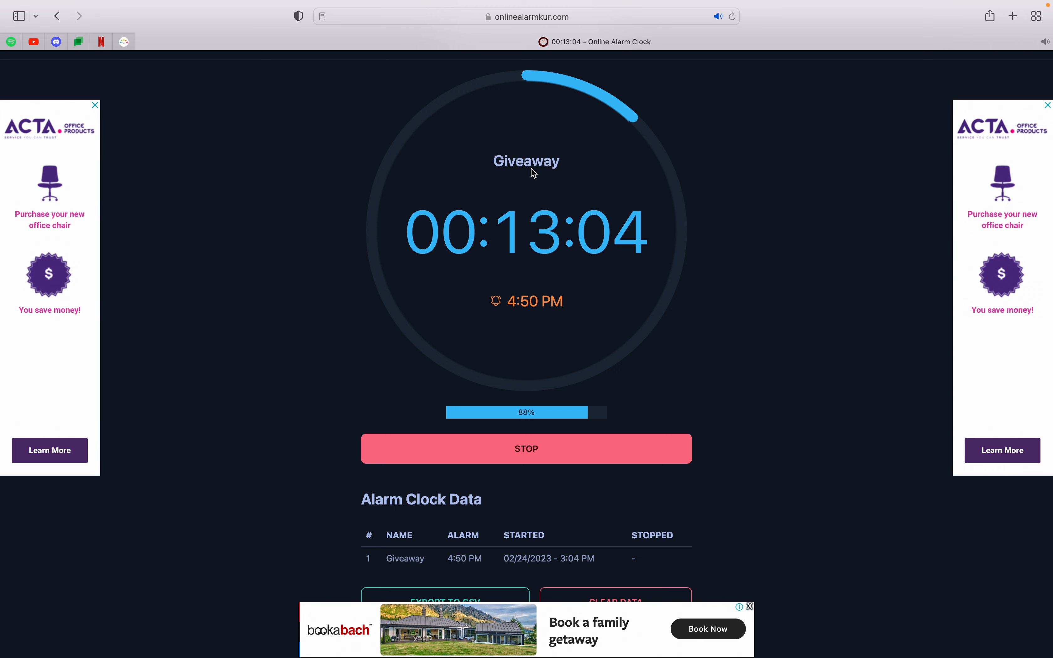